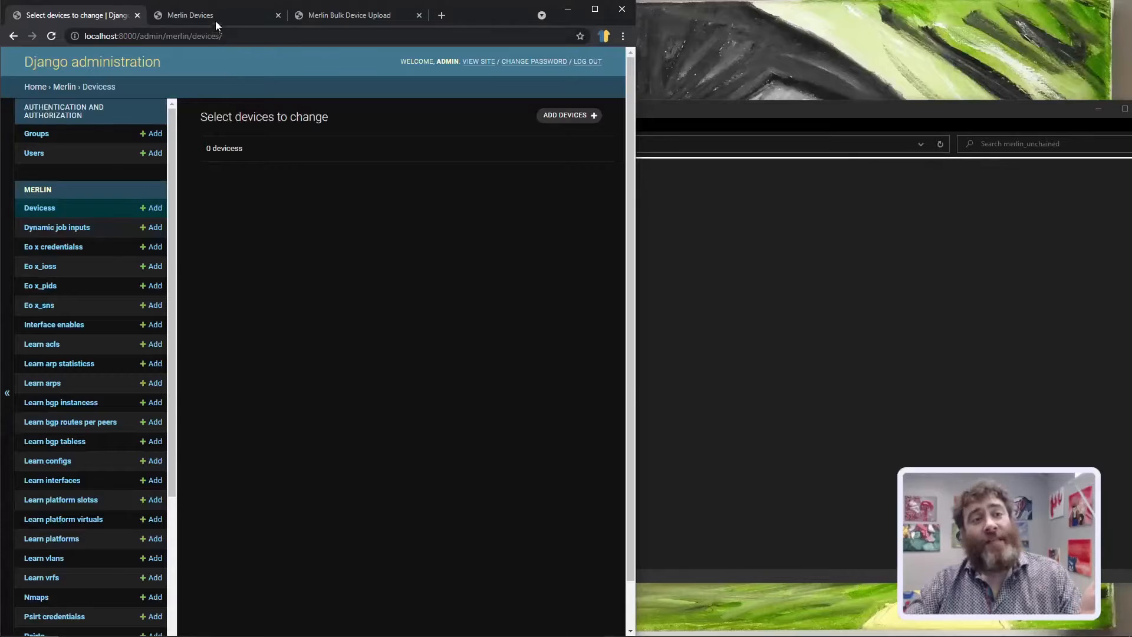
- Bring up the file picker from the Merlin Bulk Device Upload page
left_click(189, 14)
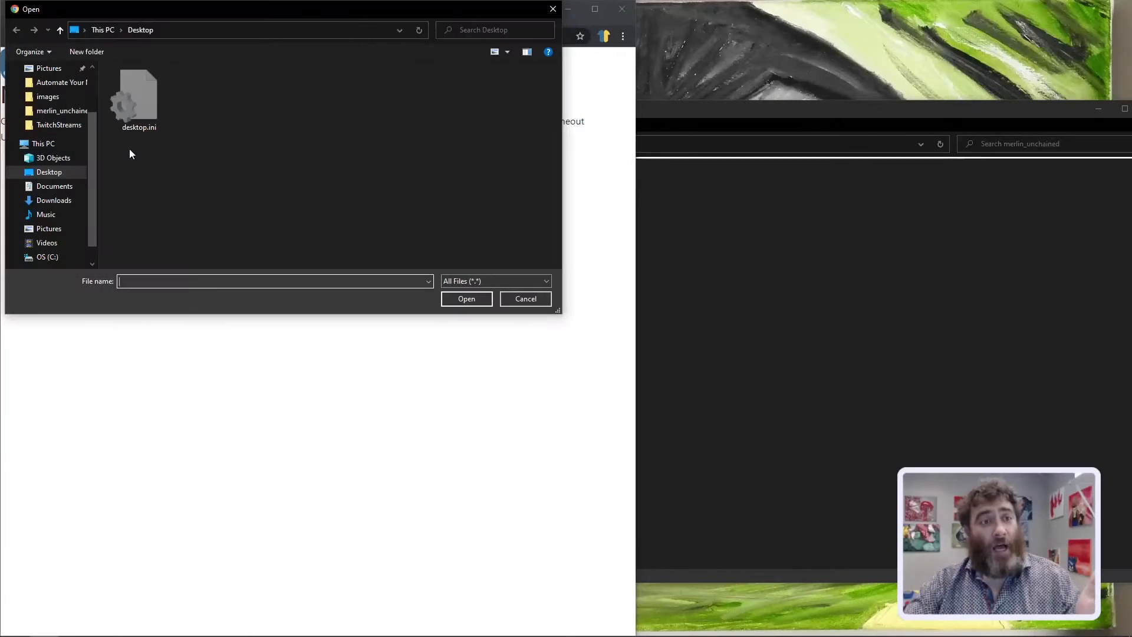
- Upload bulk_import_template.csv from \\wsl$\Ubuntu\home\capobj\merlin_unchained to import the devices
type("\\\\wsl$\\Ubuntu\\home\\capobj\\merlin_unchained")
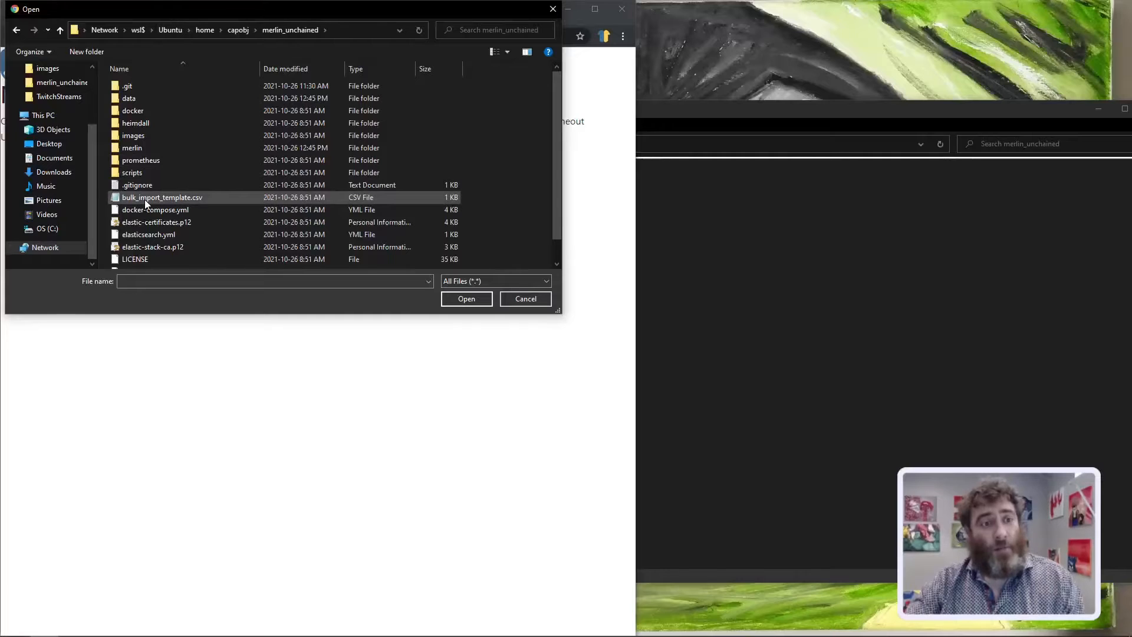
left_click(465, 298)
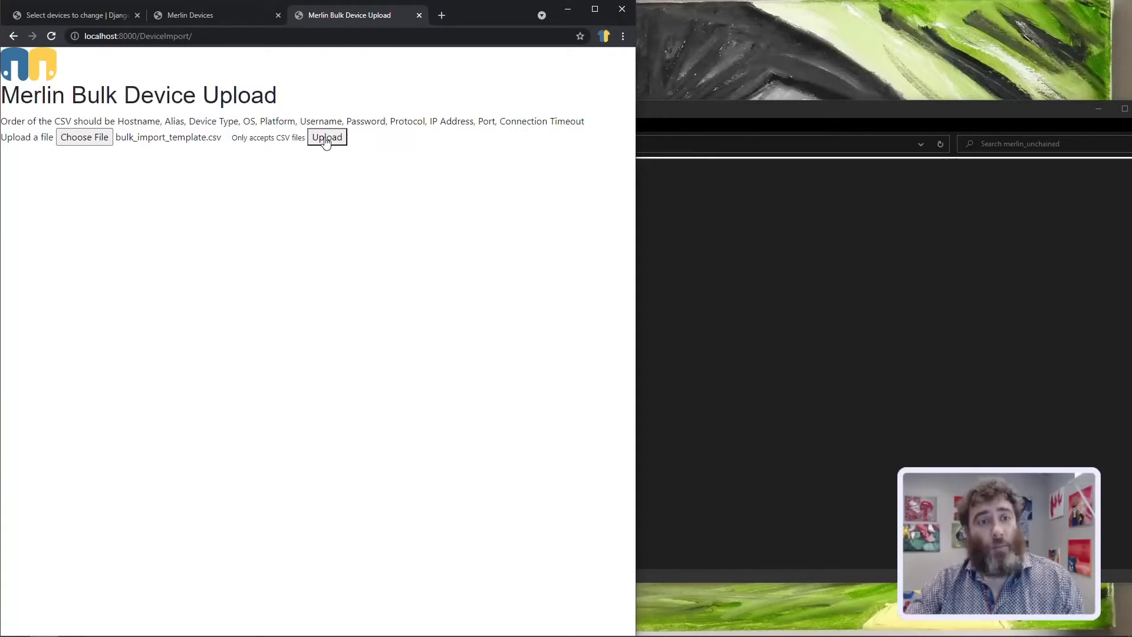
left_click(327, 137)
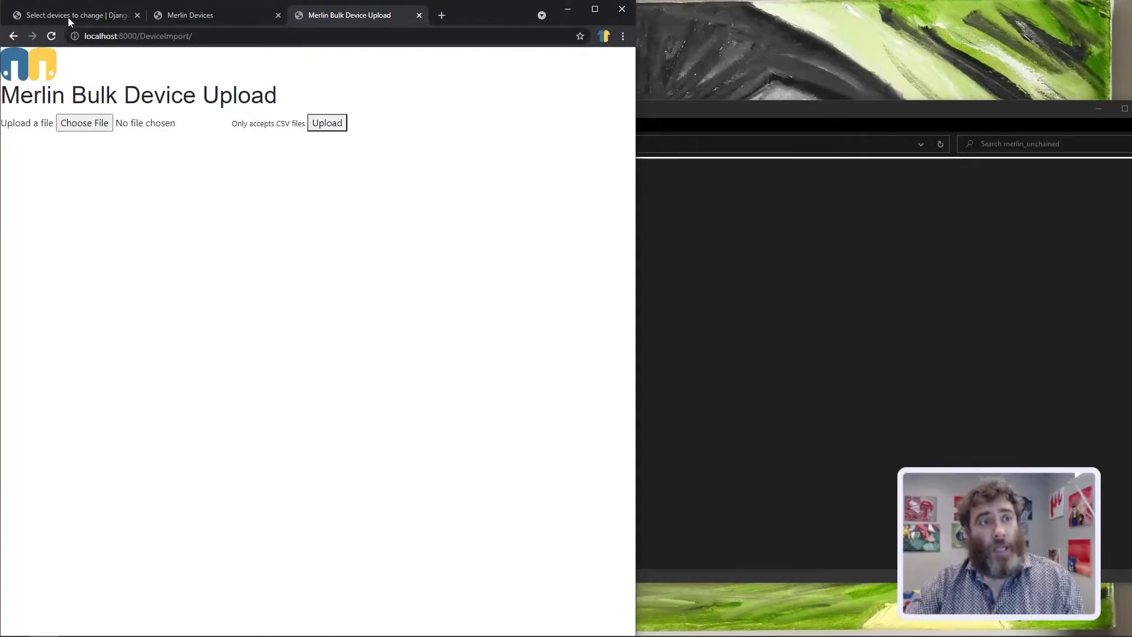
- Verify dist-sw01 and dist-sw02 appear in Django admin, then view Merlin's Device List
left_click(72, 14)
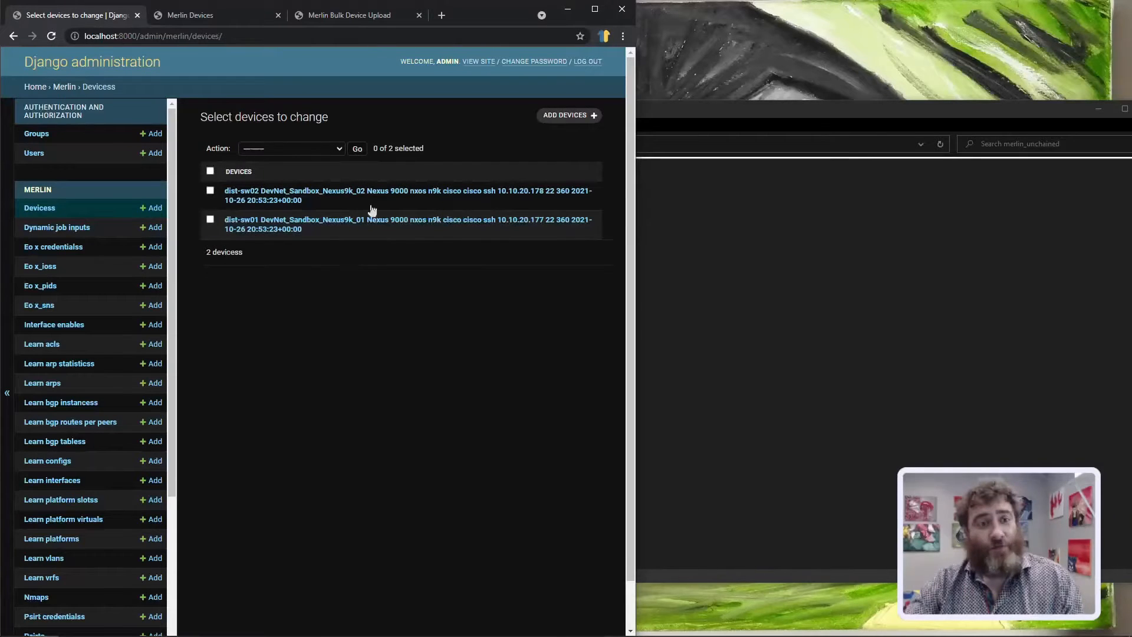
left_click(189, 14)
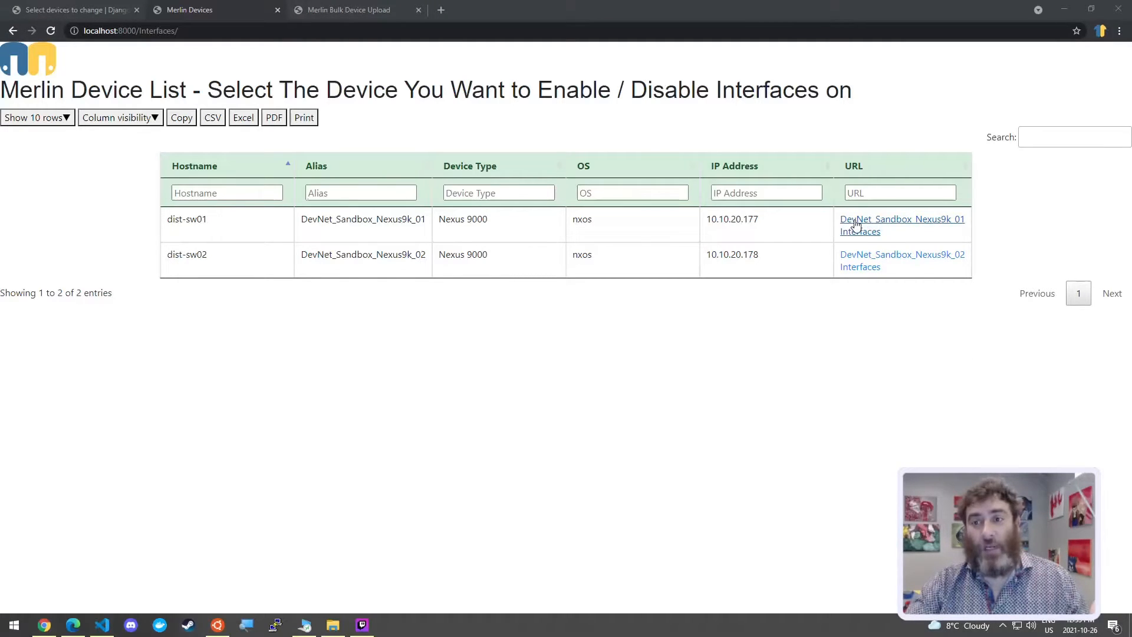
- Show the Enable / Disable Interfaces page for DevNet_Sandbox_Nexus9k_01 with its 34 interfaces
left_click(901, 224)
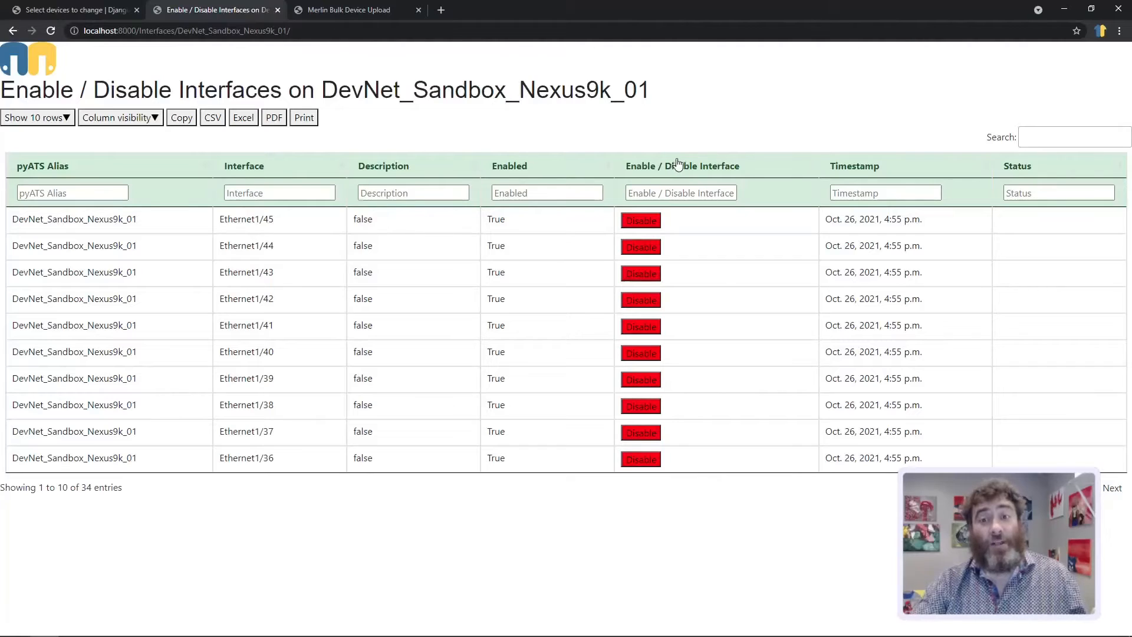
- Display every Nexus9k_01 interface row at once, sorted by the Enabled column
left_click(680, 165)
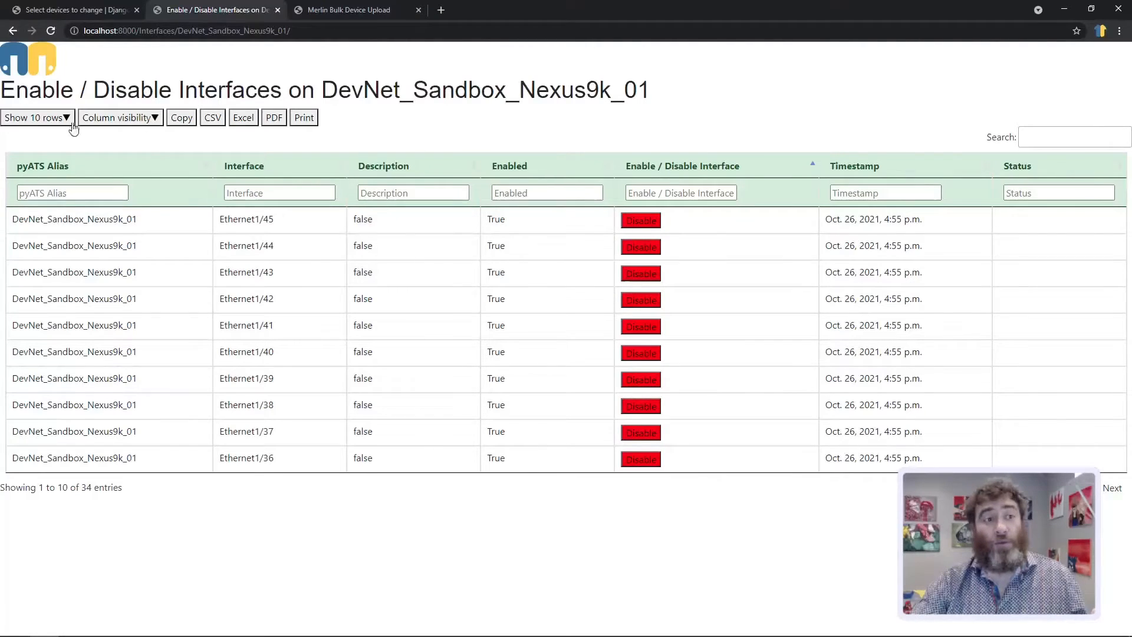
left_click(33, 117)
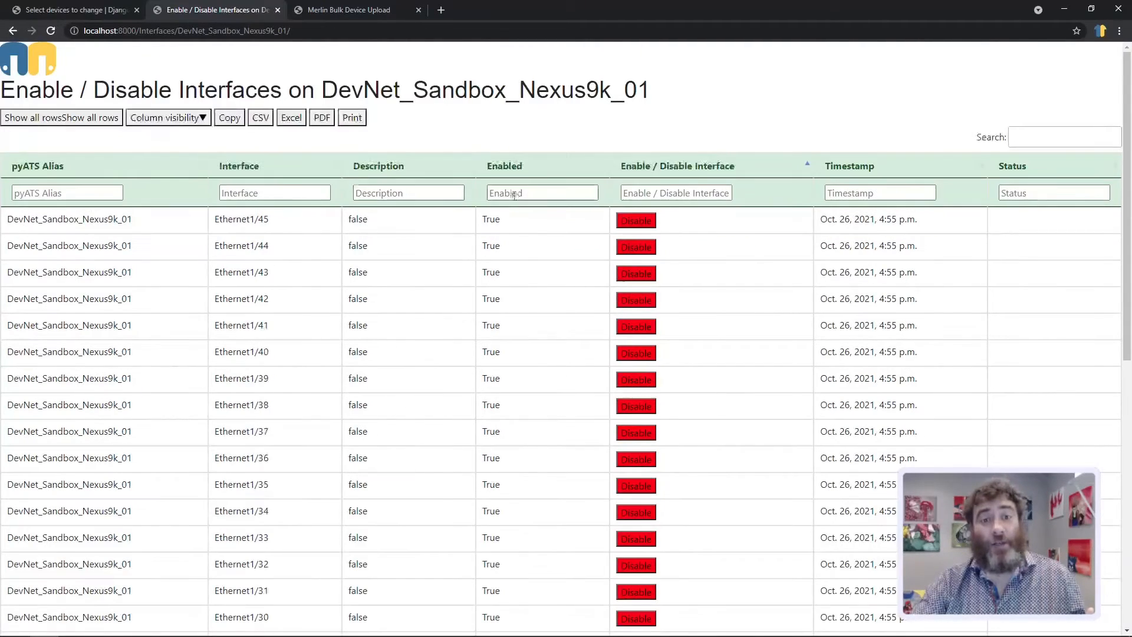
left_click(504, 166)
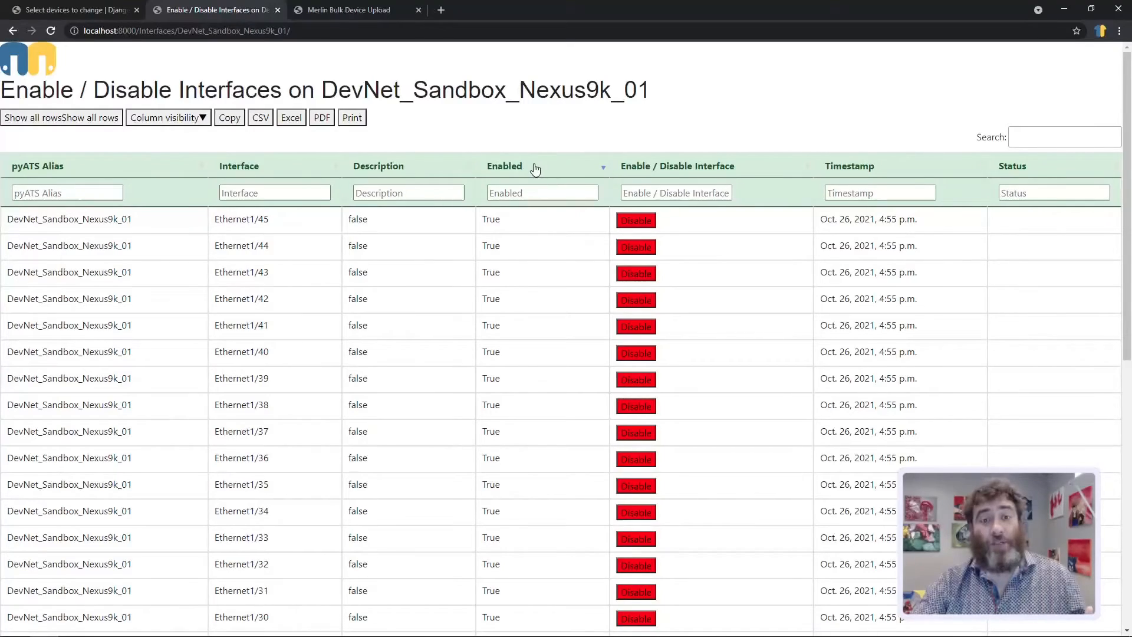
scroll("down", 3)
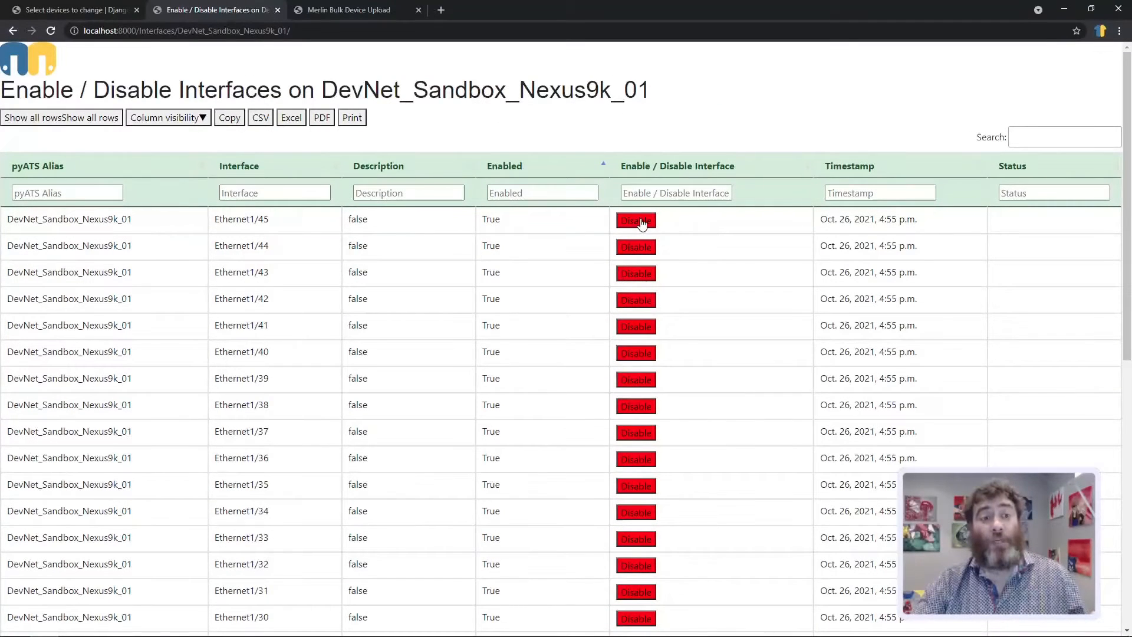
- Disable Ethernet1/45 and sort by Enabled so it shows False at the top
left_click(634, 221)
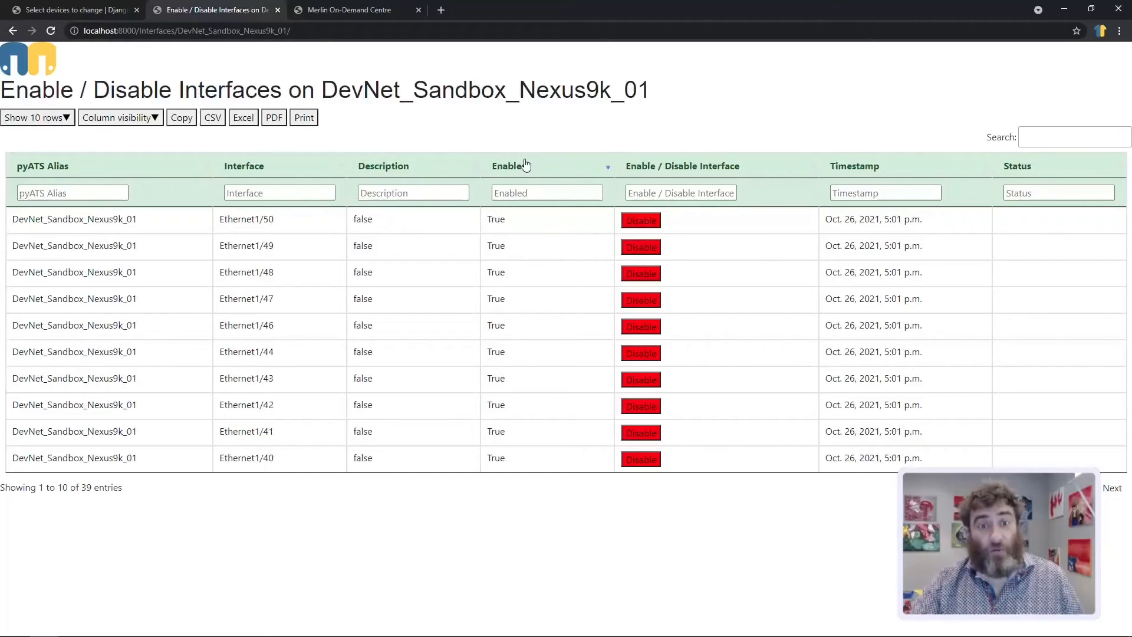
left_click(509, 165)
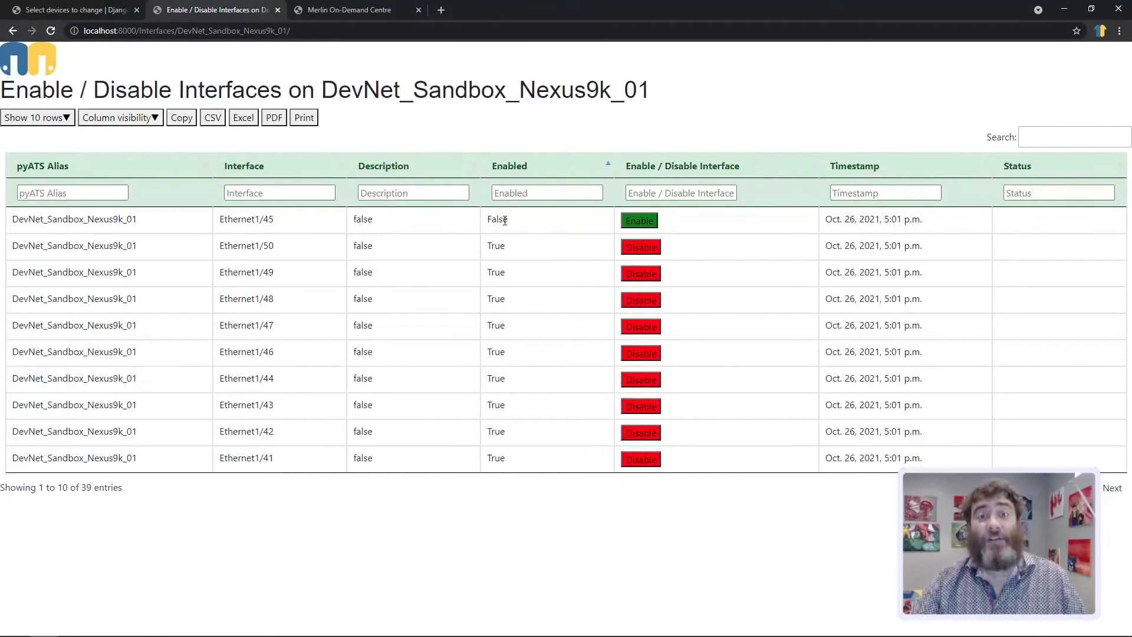